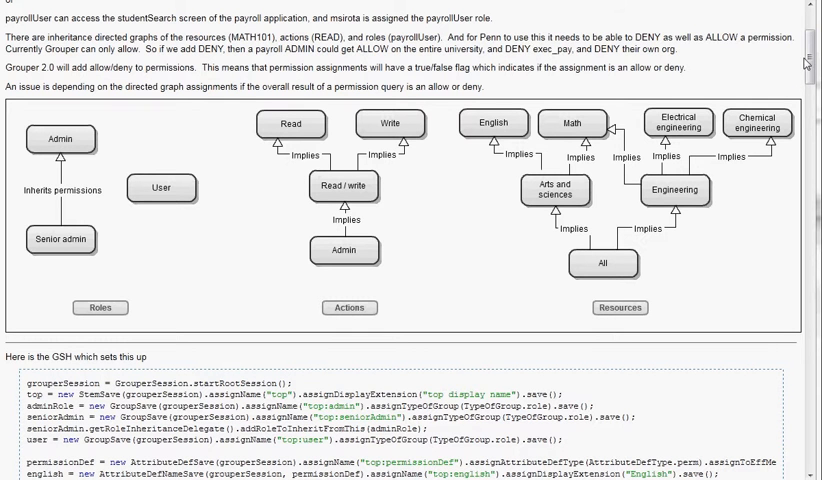
Scroll down through the permission-inheritance documentation page
scroll("down", 3)
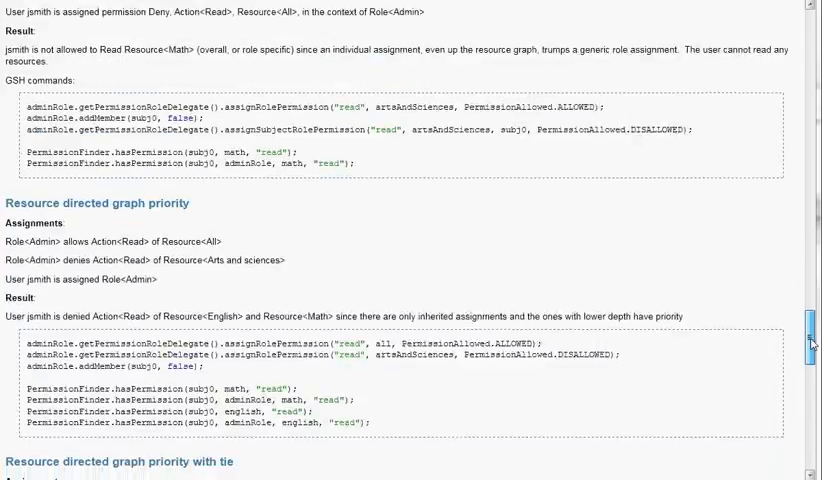
scroll("down", 3)
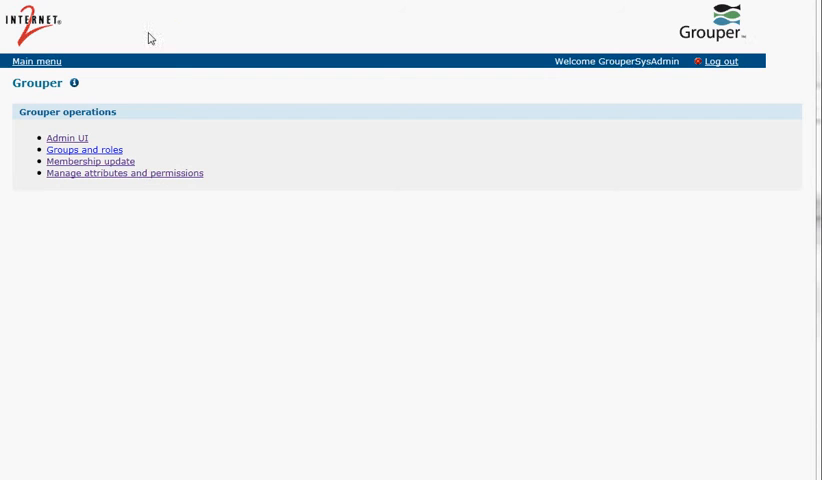
Start a new role-based permission assignment from View or assign permissions
left_click(124, 172)
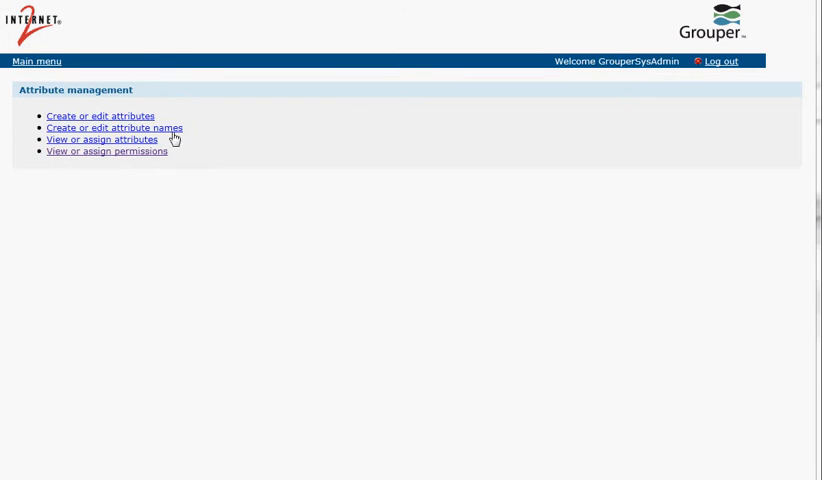
left_click(106, 152)
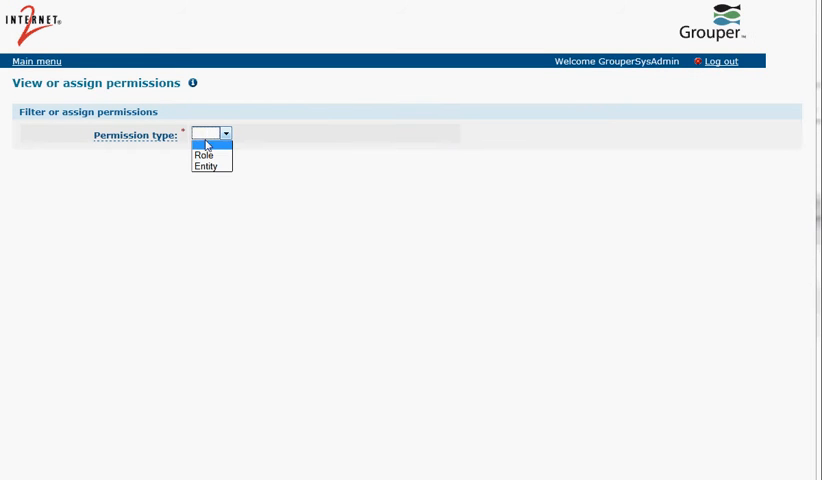
left_click(204, 156)
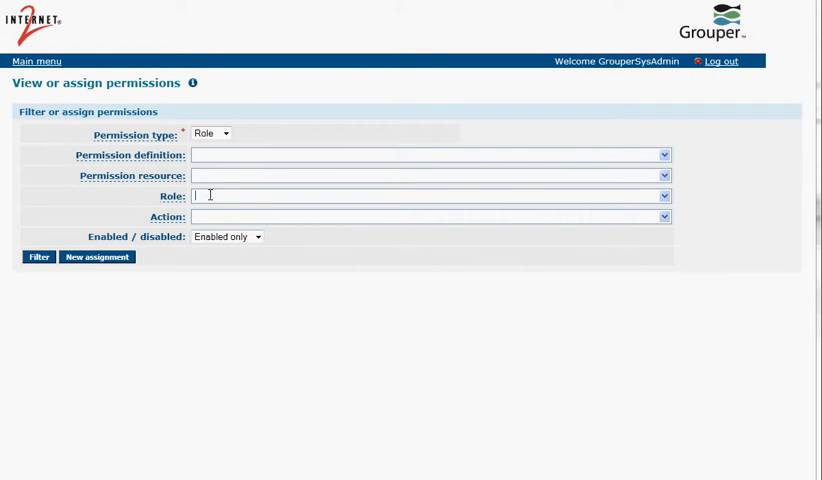
left_click(96, 256)
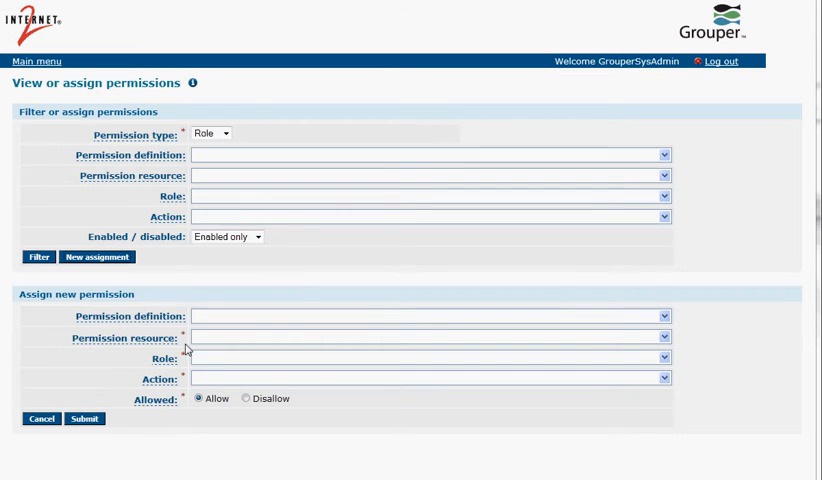
Assign the admin role read on Permissions:All as Allow and submit
type("admin")
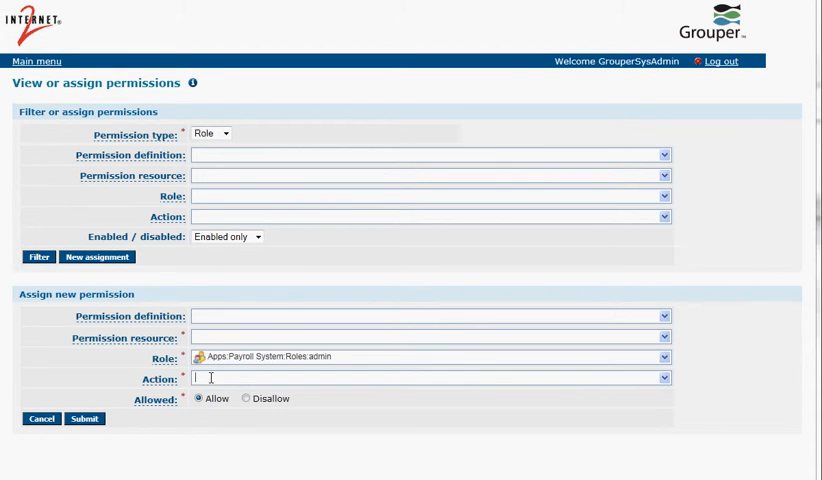
type("read")
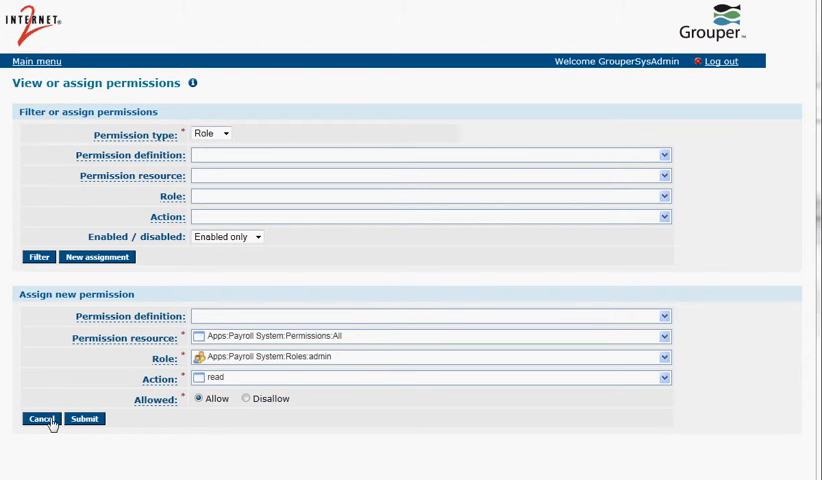
left_click(84, 418)
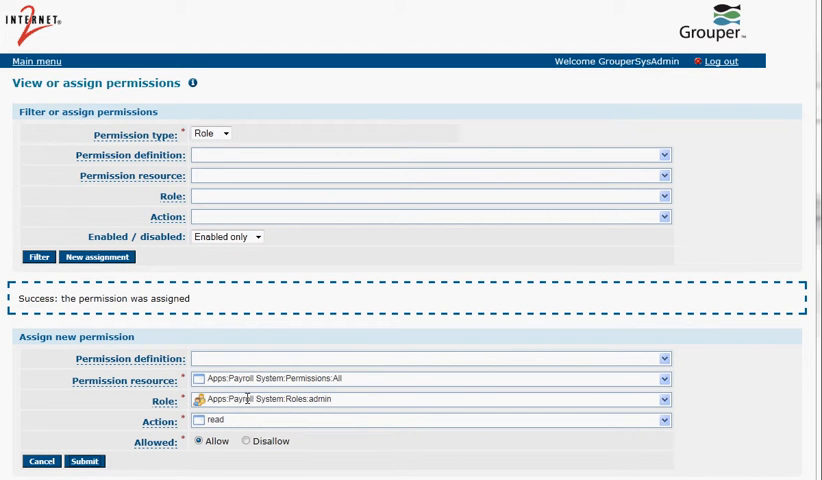
Assign the admin role read on Arts and Sciences as Disallow and submit
double_click(310, 378)
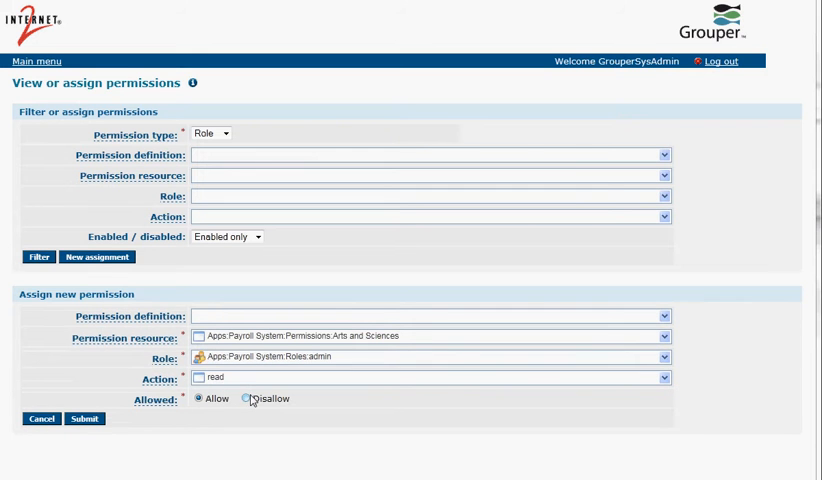
left_click(248, 400)
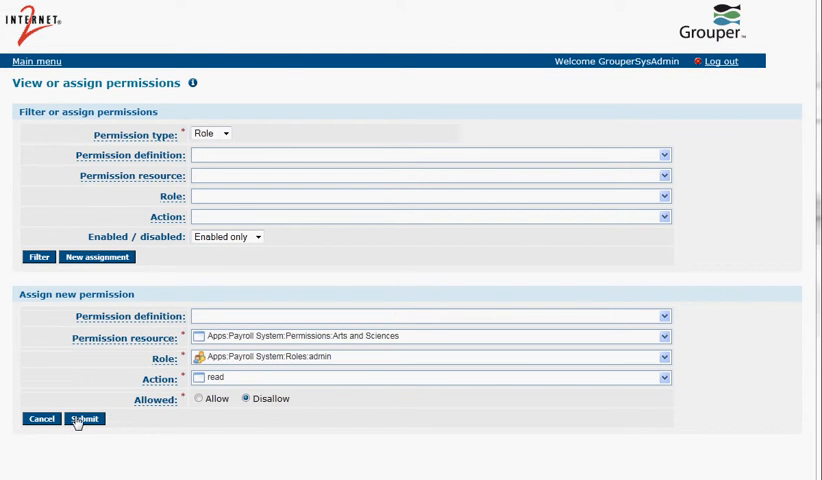
left_click(84, 418)
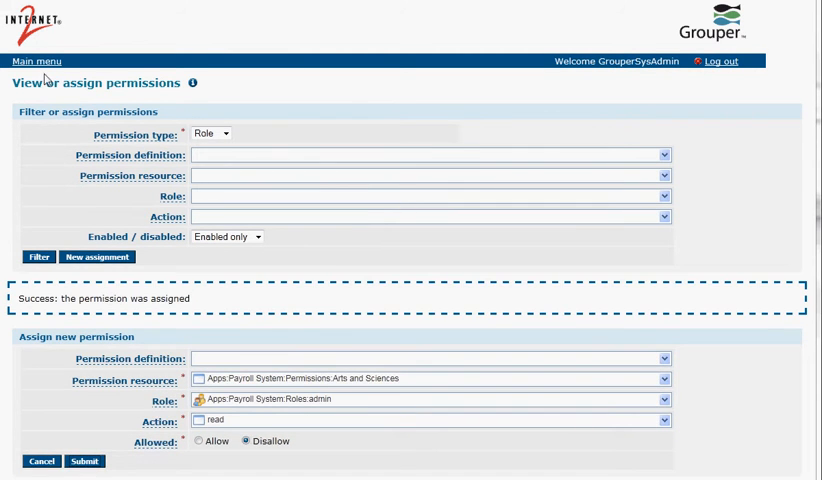
left_click(36, 60)
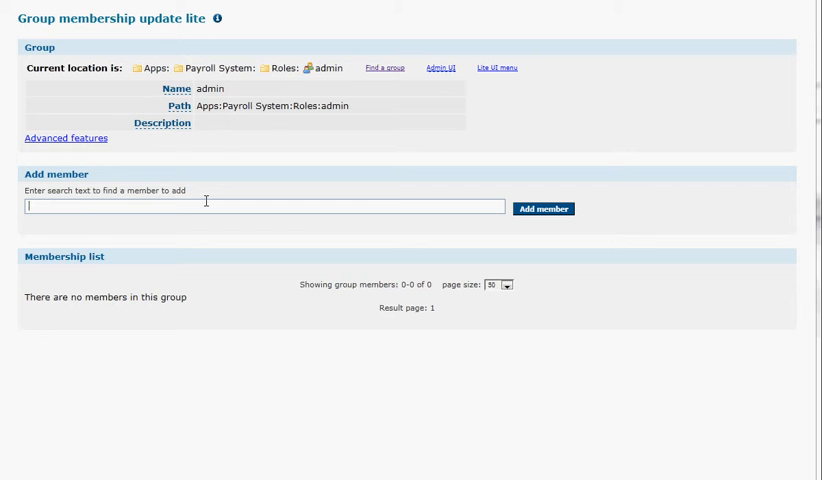
Add John Smith as a member of the admin role group
type("john smi")
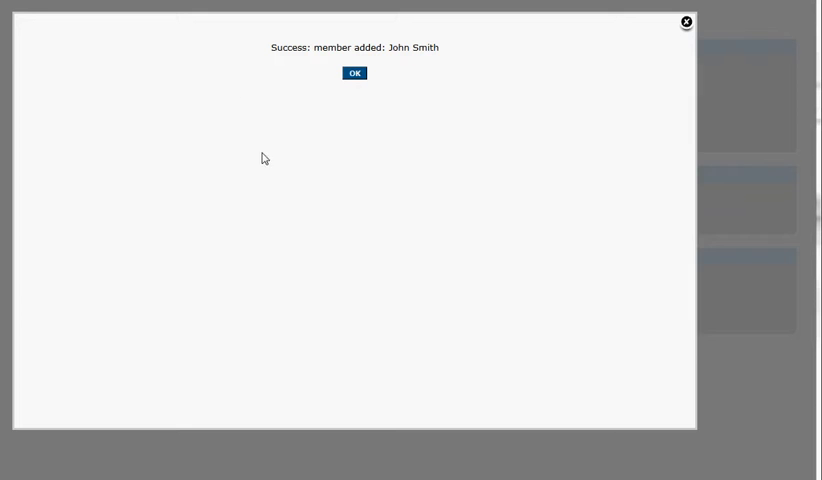
left_click(352, 72)
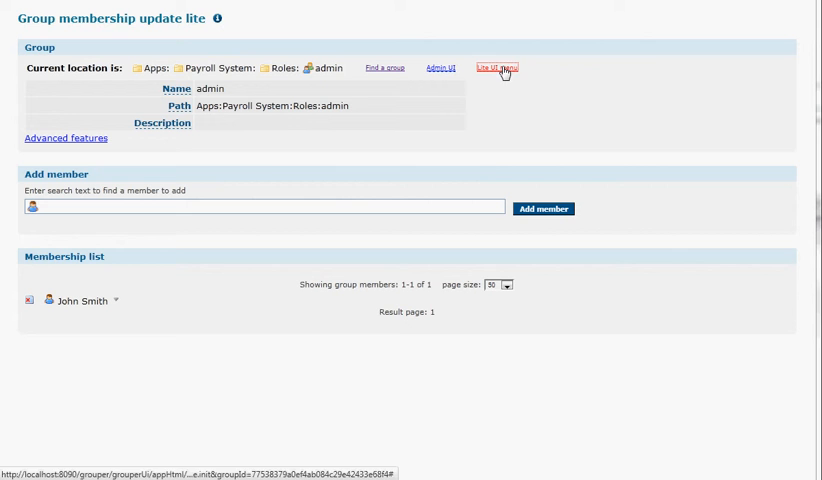
left_click(496, 68)
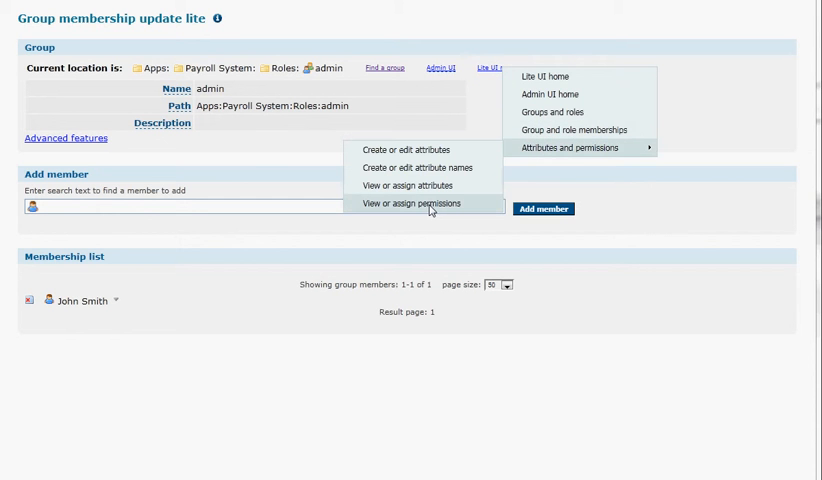
Filter permission assignments by entity John Smith and select his read action on Math
left_click(410, 204)
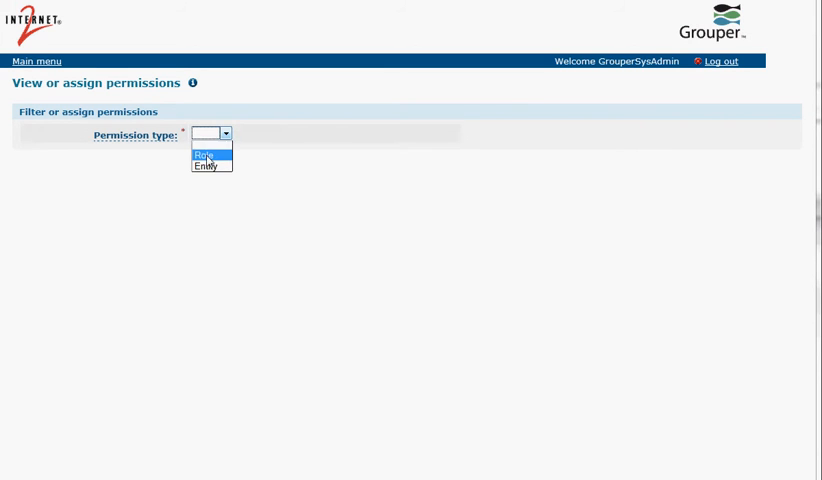
left_click(208, 166)
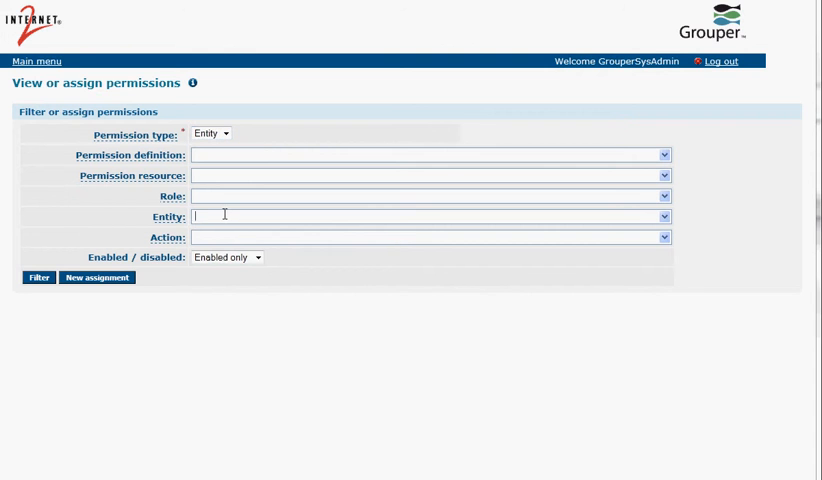
type("john smith")
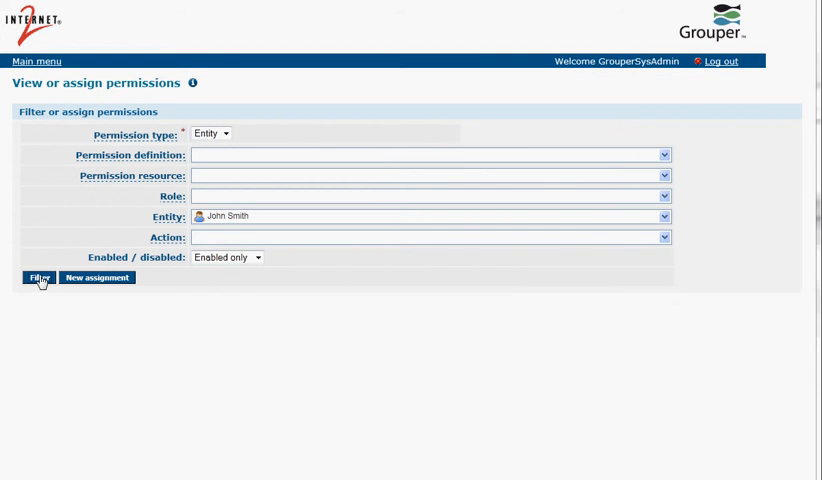
left_click(38, 278)
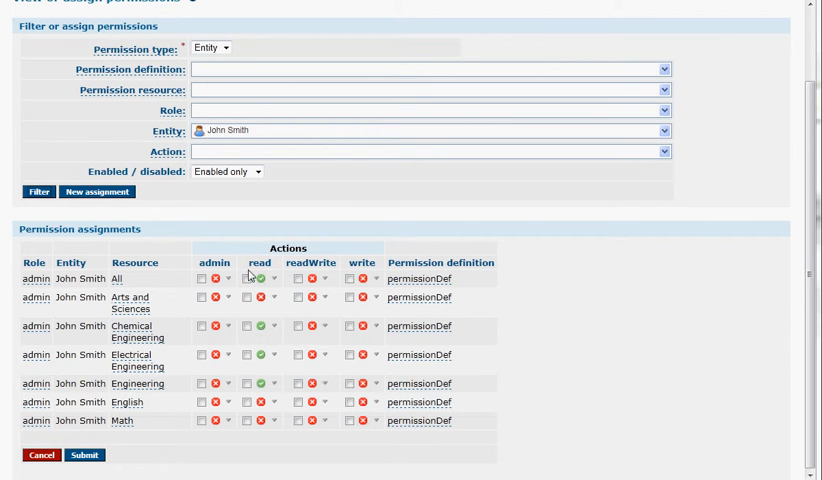
mouse_move(264, 348)
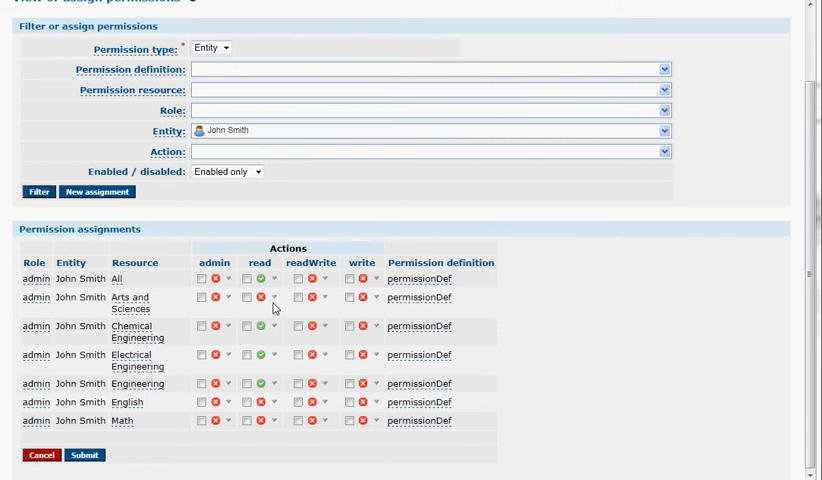
left_click(274, 420)
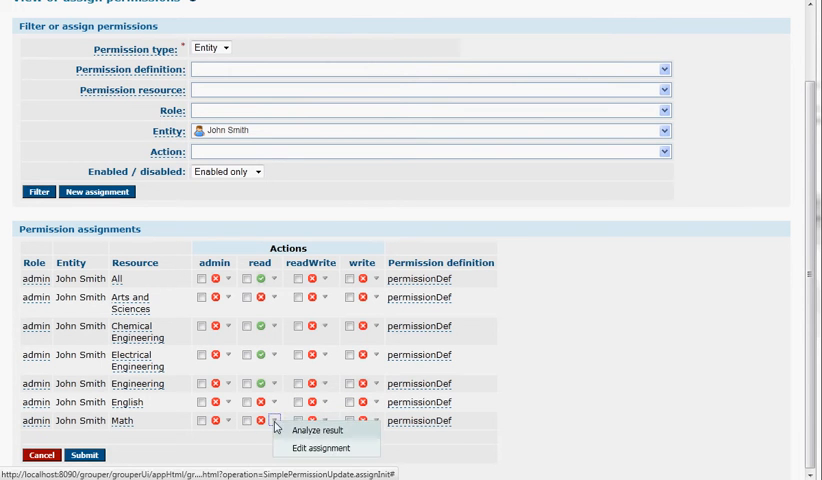
left_click(316, 430)
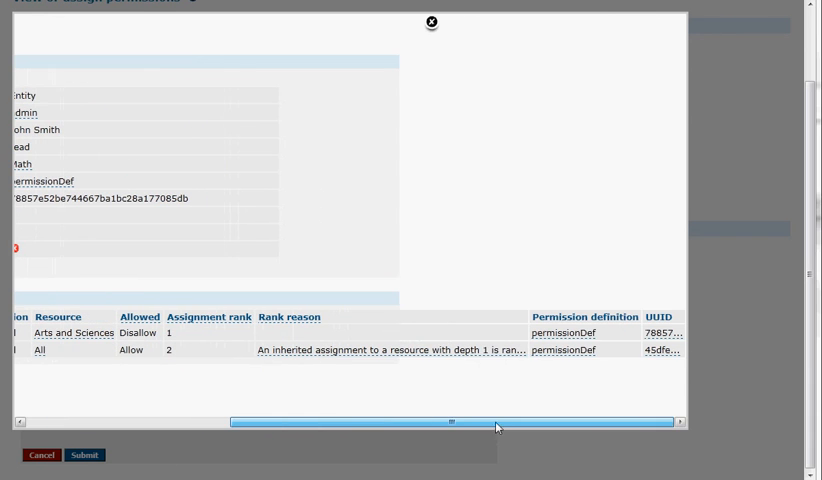
mouse_move(398, 350)
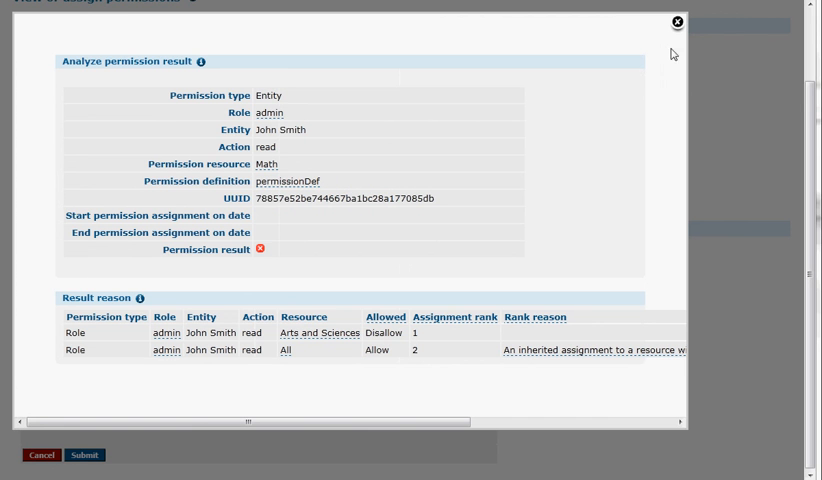
left_click(676, 22)
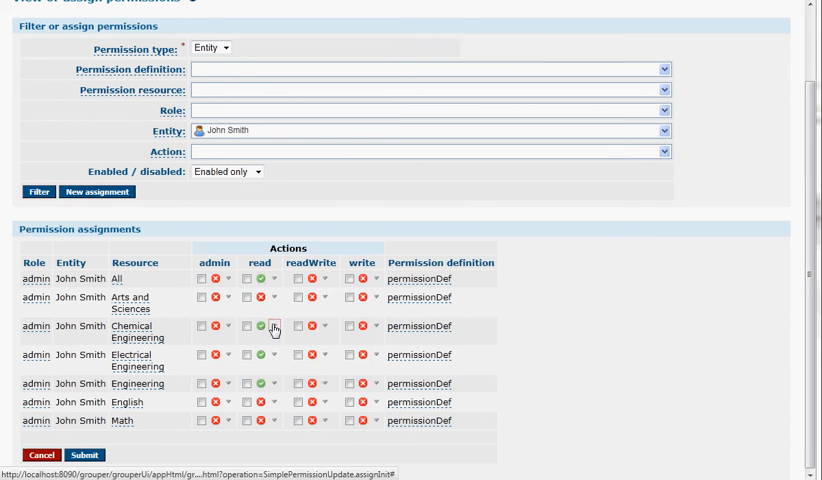
Analyze John Smith's read on Chemical Engineering, showing it allowed via the All assignment
left_click(272, 328)
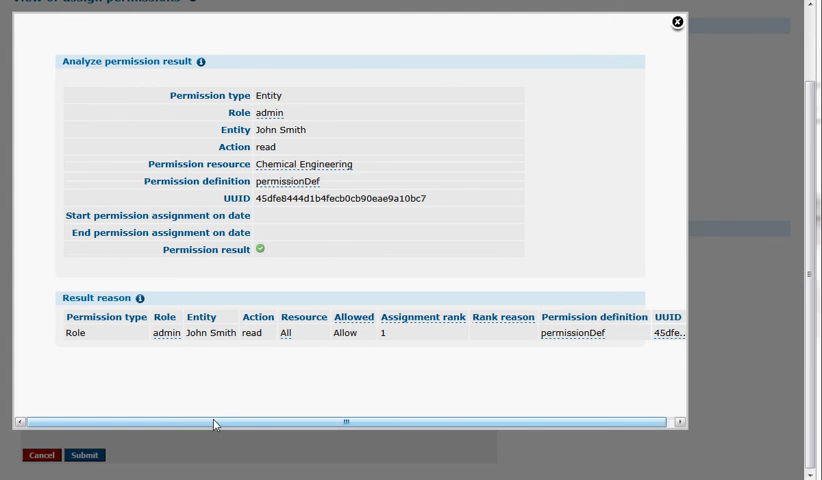
mouse_move(444, 196)
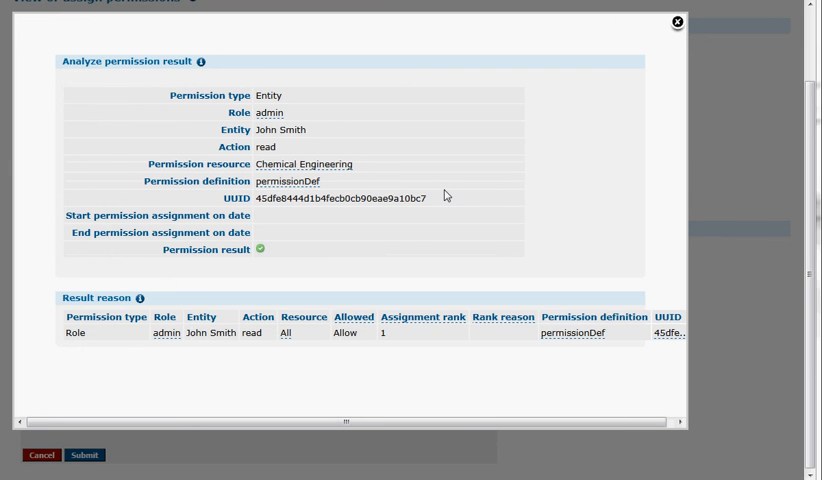